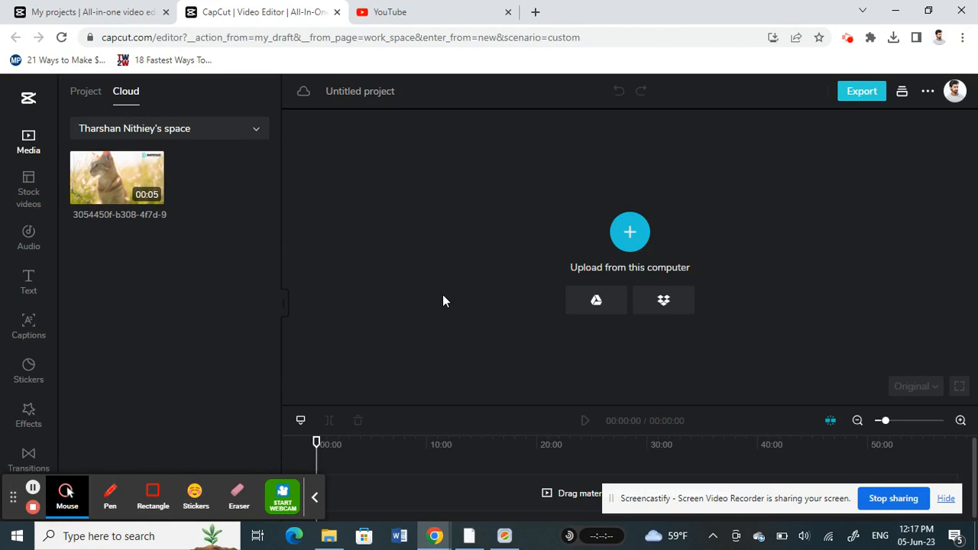
mouse_move(501, 495)
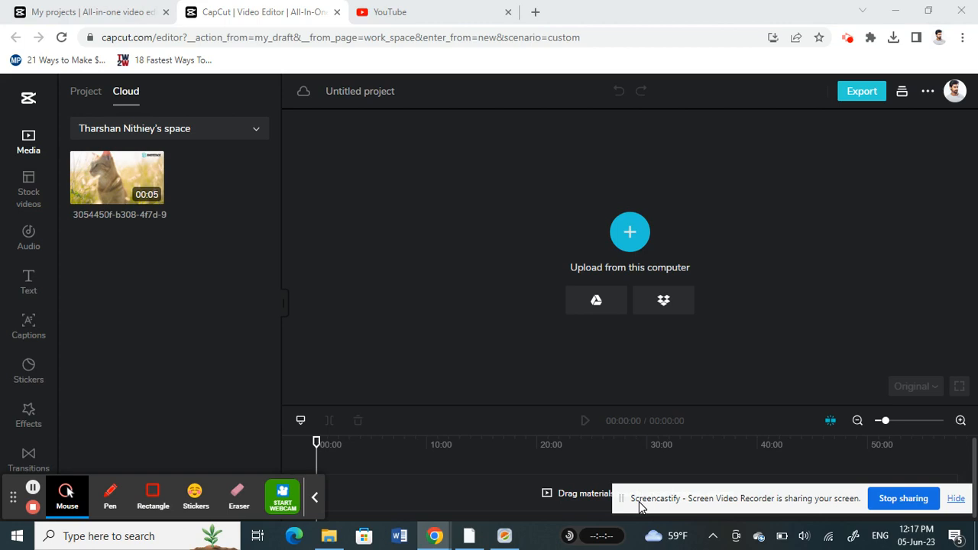
mouse_move(107, 191)
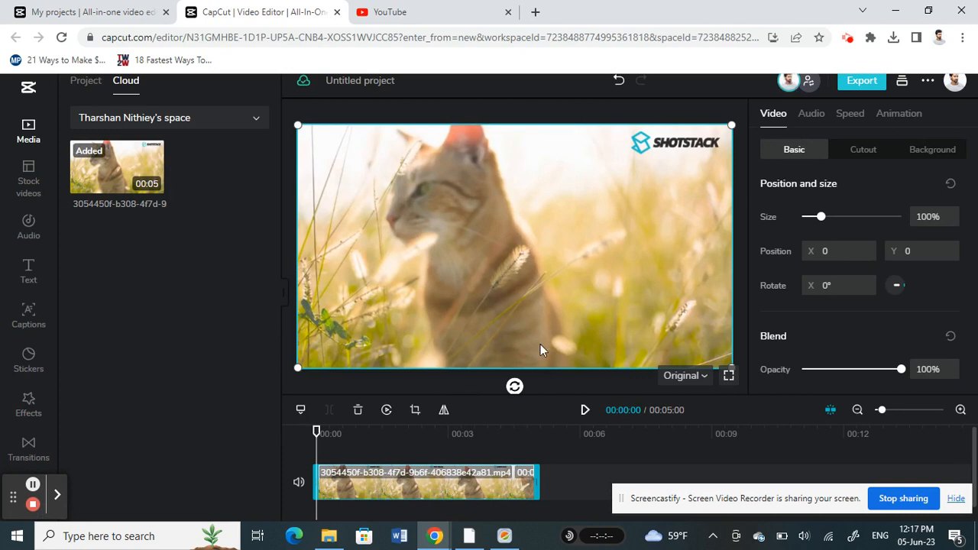
Play the cat clip preview briefly and pause it
left_click(584, 410)
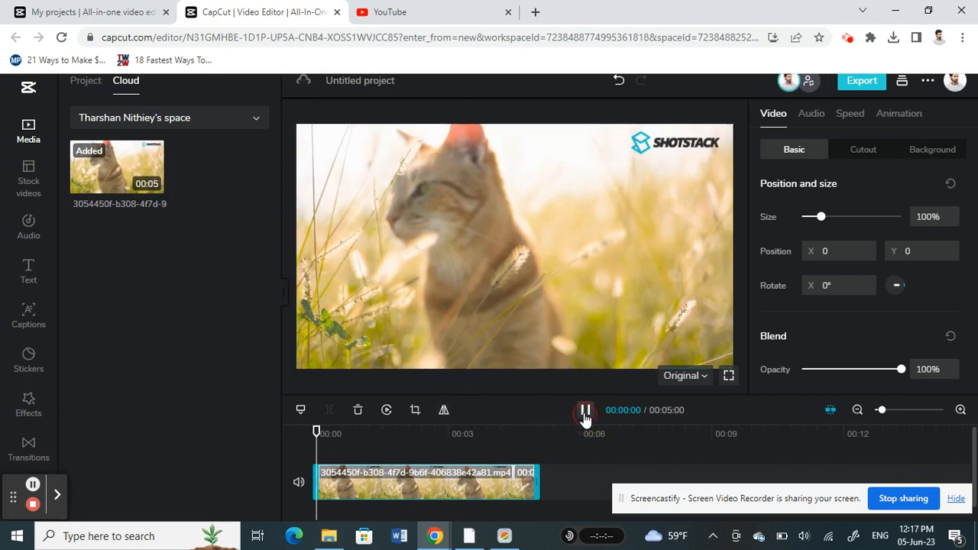
left_click(584, 410)
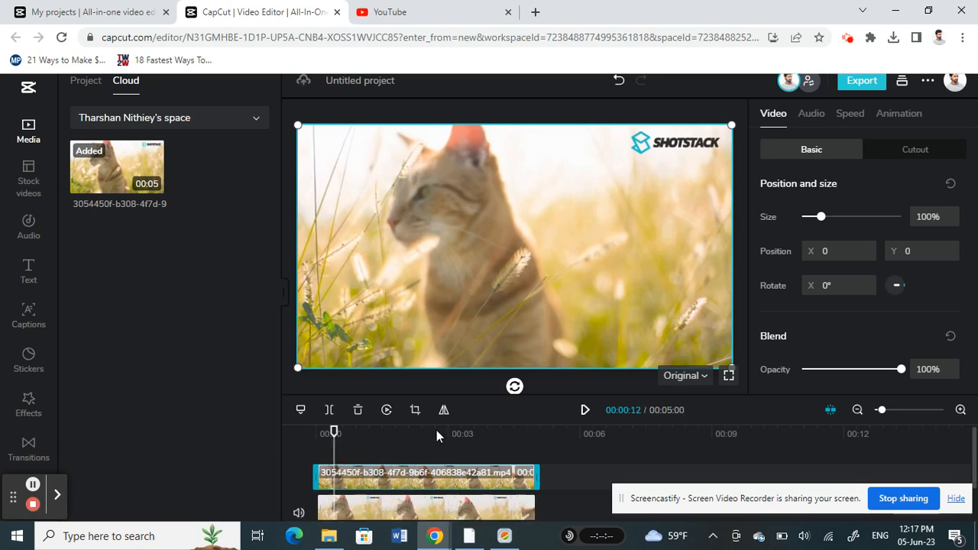
mouse_move(359, 202)
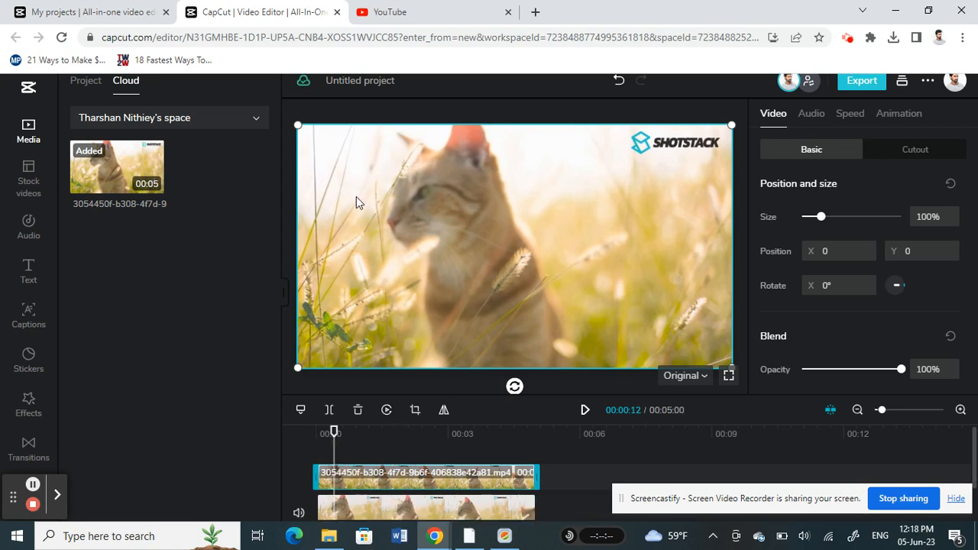
mouse_move(648, 155)
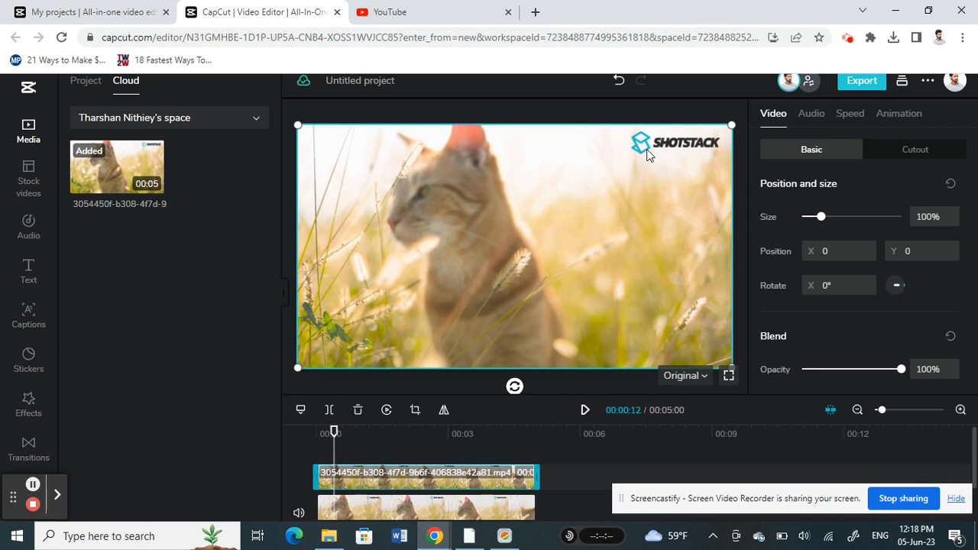
mouse_move(520, 190)
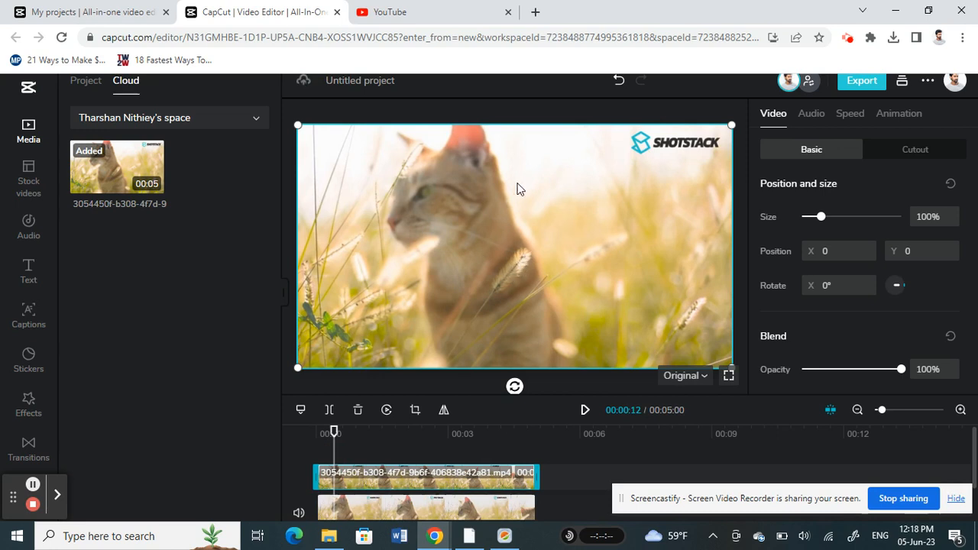
mouse_move(722, 142)
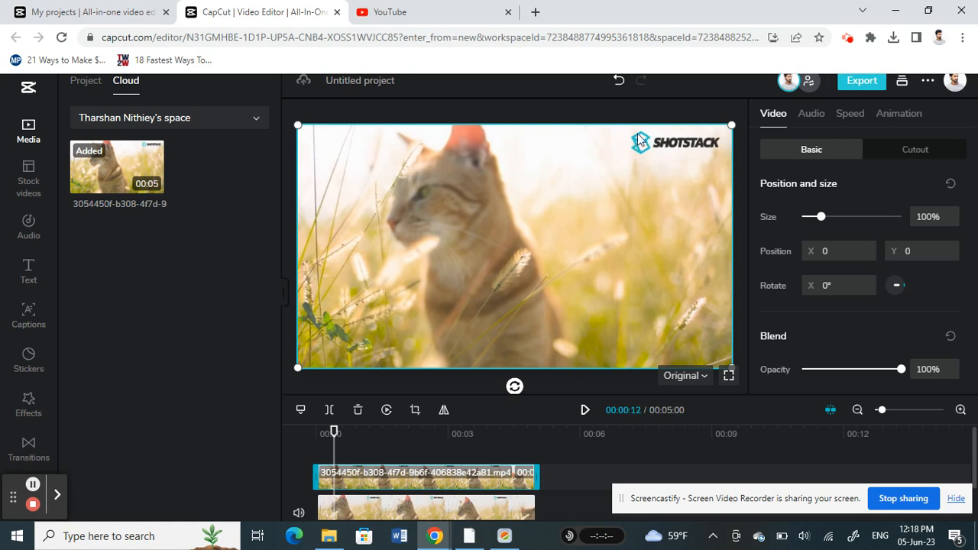
mouse_move(712, 144)
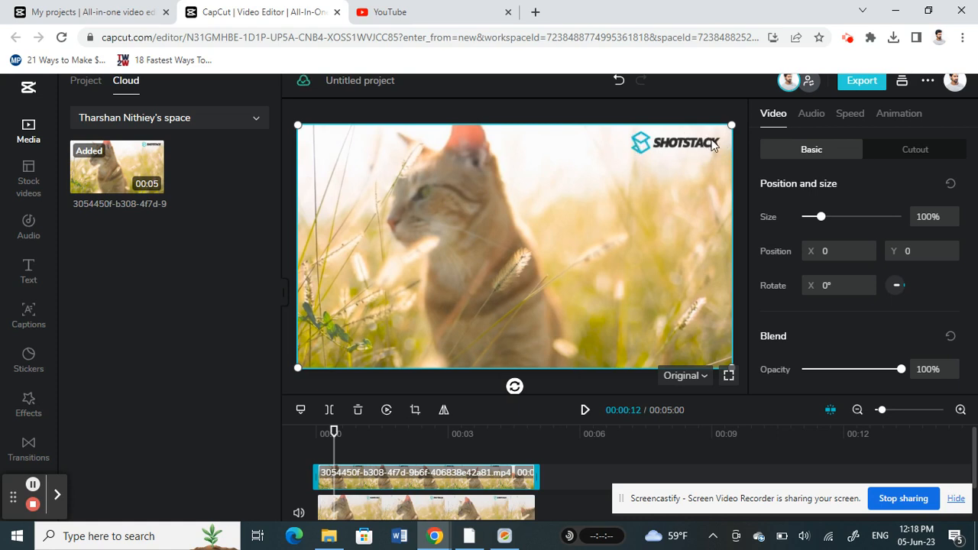
mouse_move(655, 162)
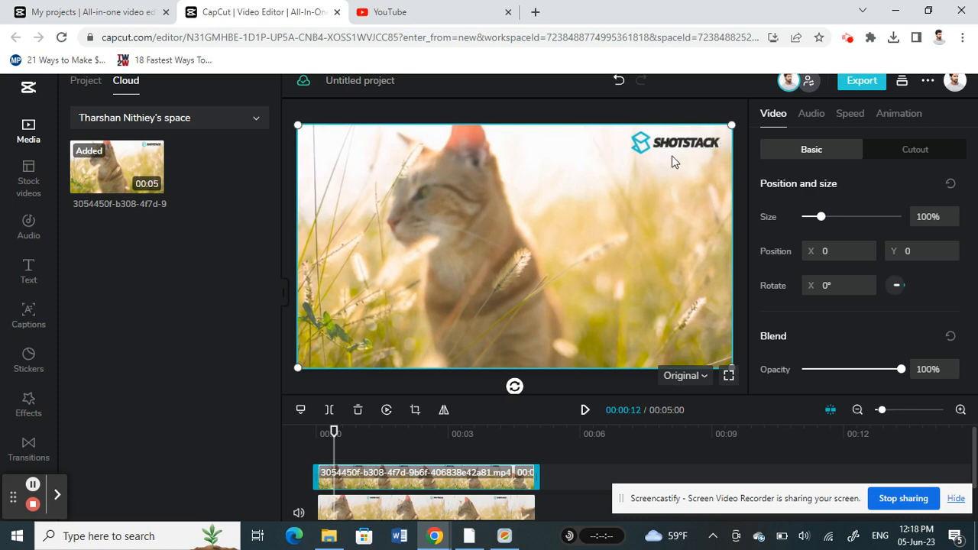
mouse_move(542, 152)
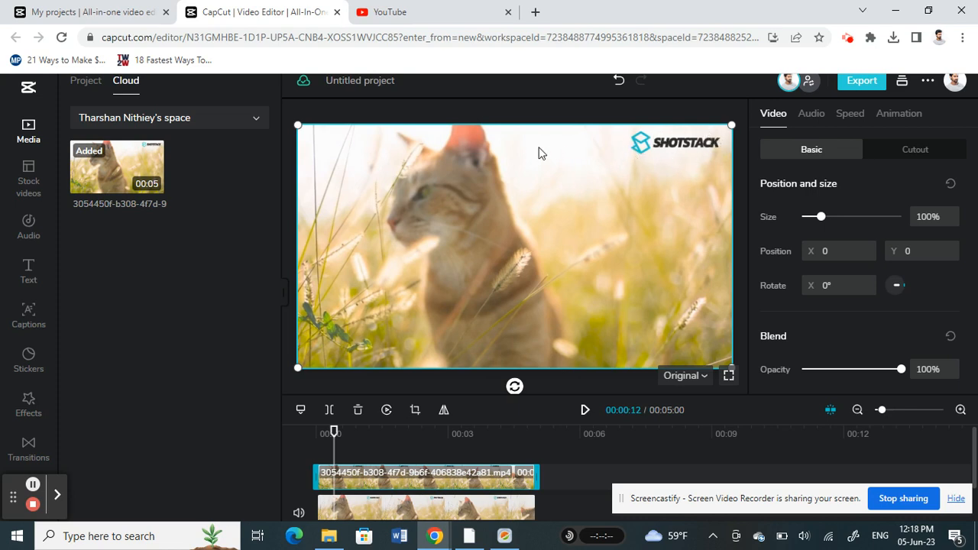
mouse_move(560, 141)
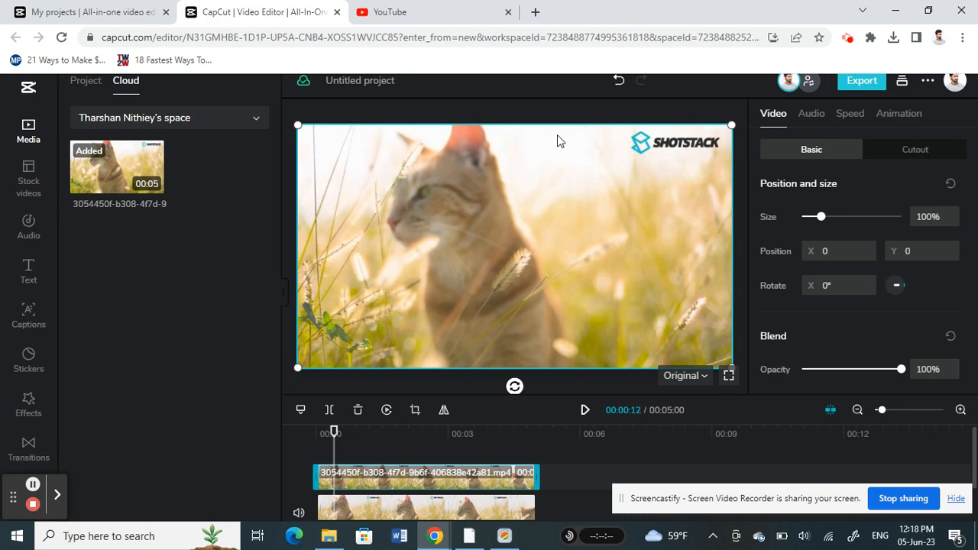
mouse_move(430, 283)
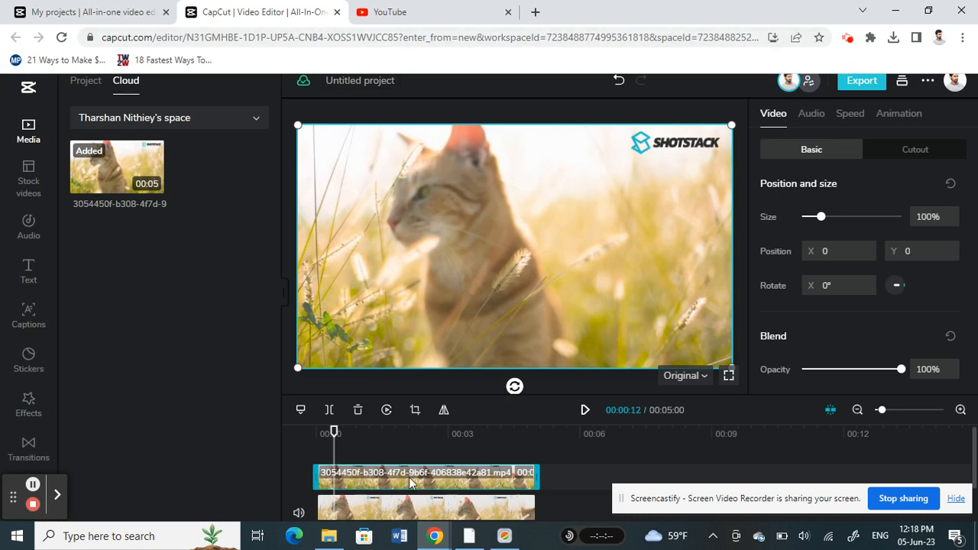
Crop the top clip to a small strip of plain background just below the SHOTSTACK watermark
left_click(414, 409)
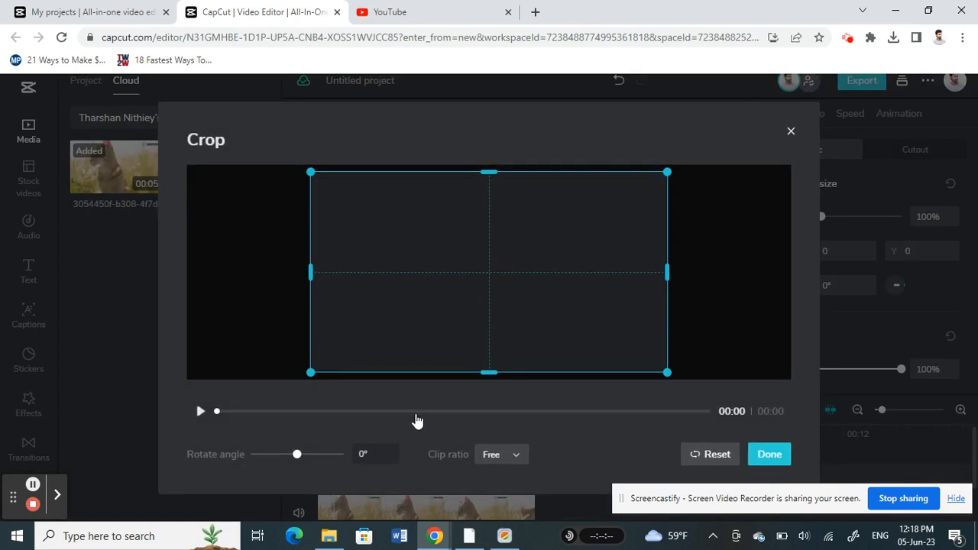
mouse_move(490, 310)
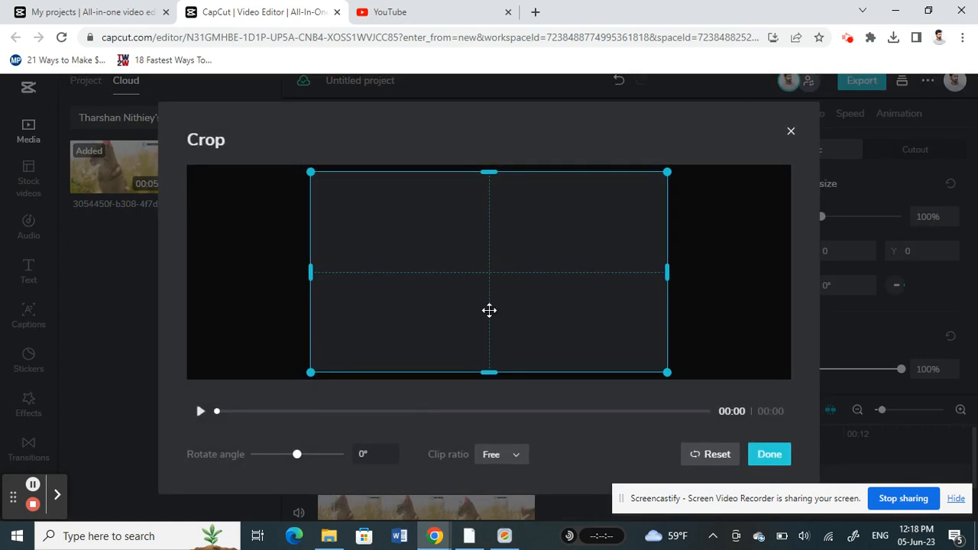
mouse_move(144, 416)
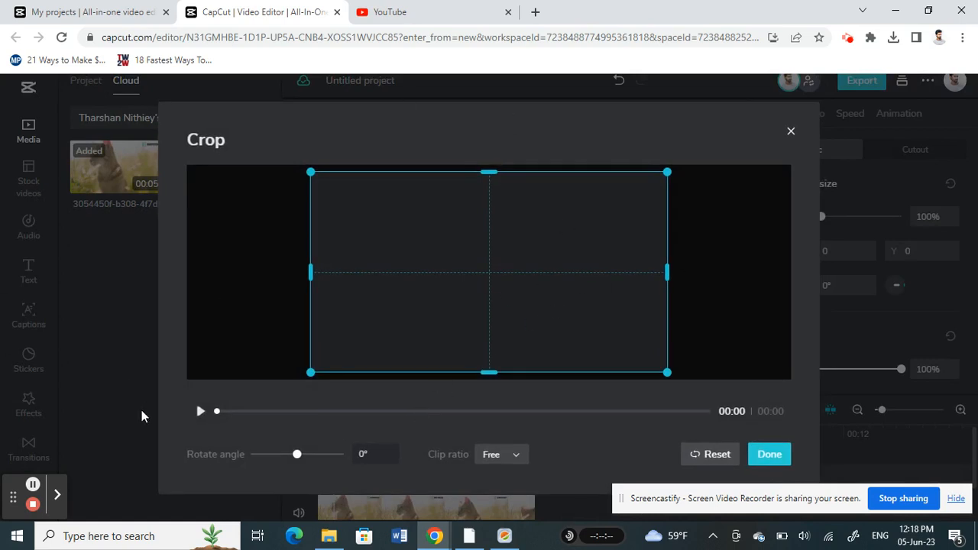
left_click(200, 411)
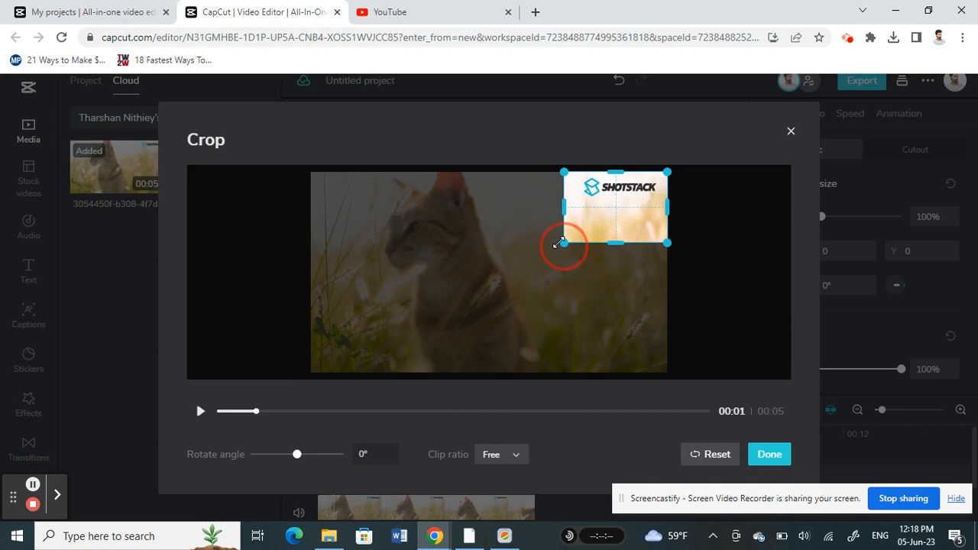
left_click_drag(565, 243, 564, 229)
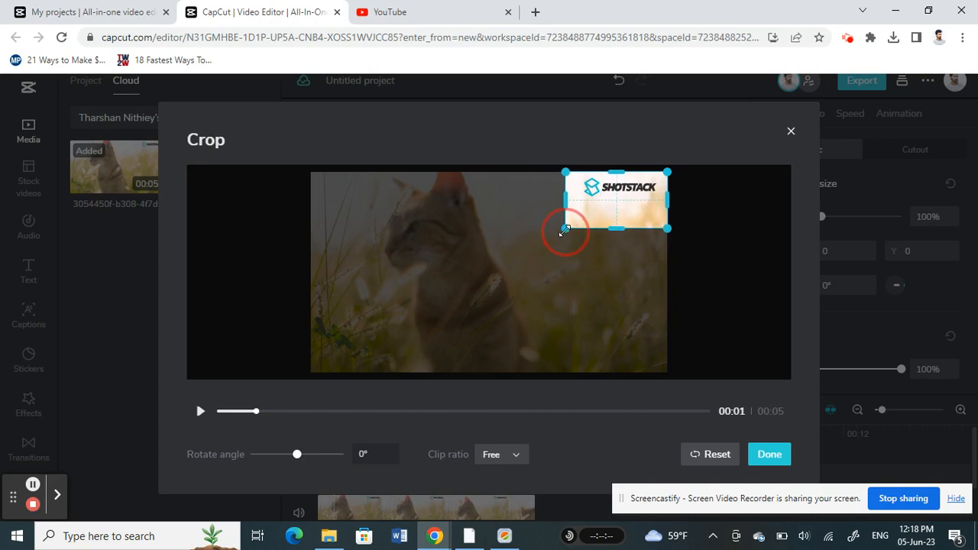
mouse_move(619, 170)
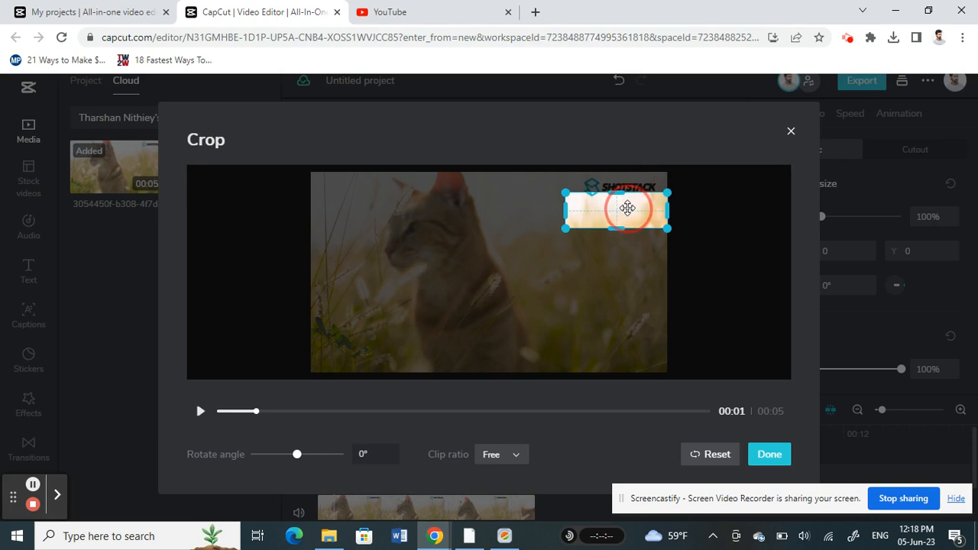
left_click_drag(629, 208, 608, 222)
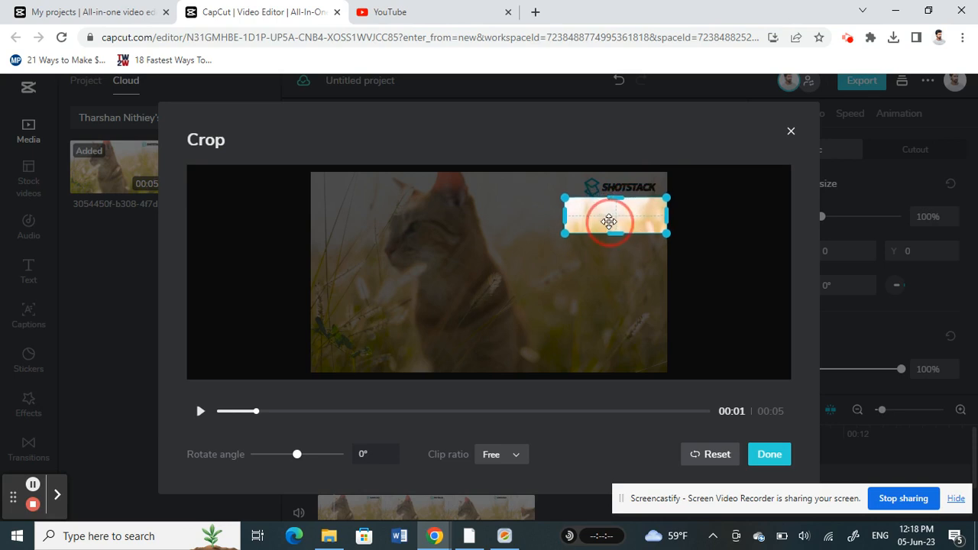
left_click_drag(610, 222, 588, 221)
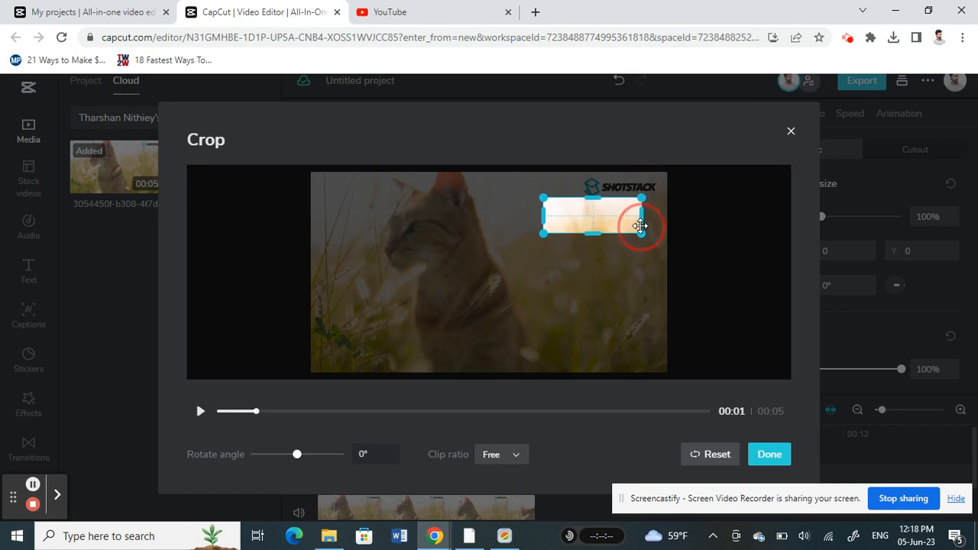
left_click_drag(639, 226, 588, 215)
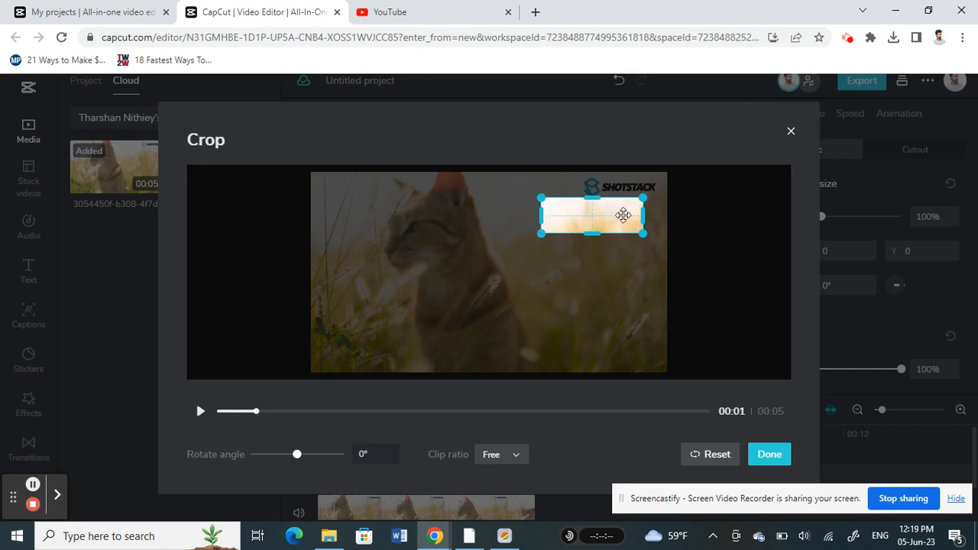
Confirm the crop and shrink the strip to 29%, placing it over the top-right SHOTSTACK watermark
left_click(769, 454)
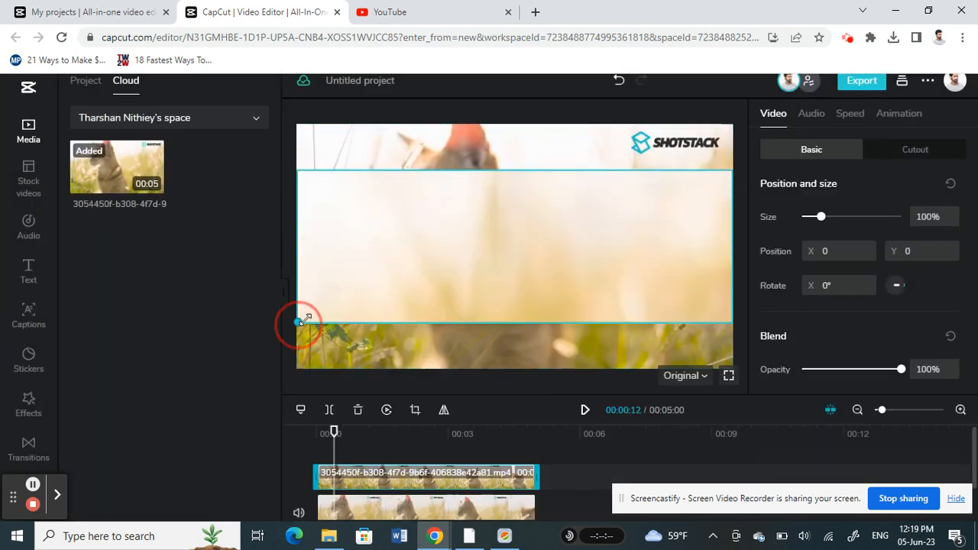
left_click_drag(300, 321, 604, 263)
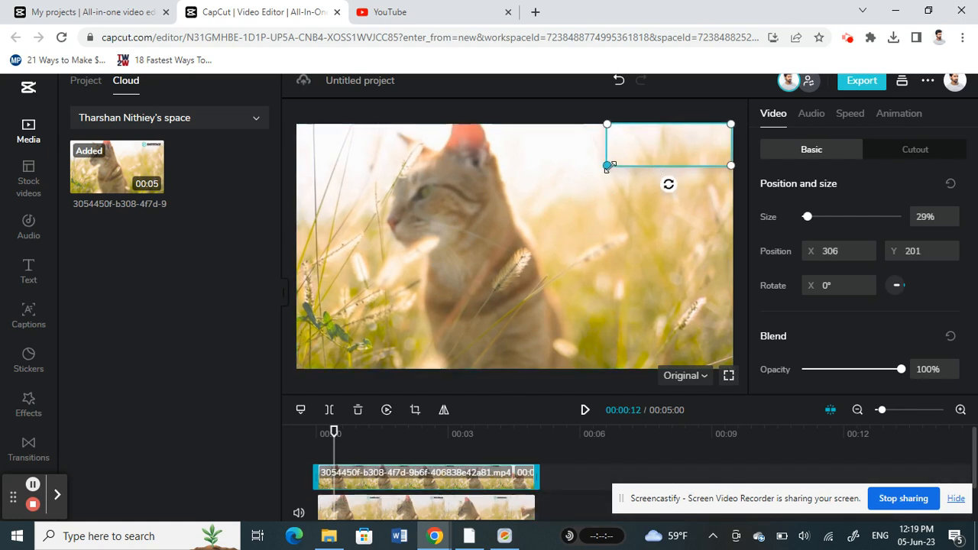
left_click_drag(605, 166, 626, 160)
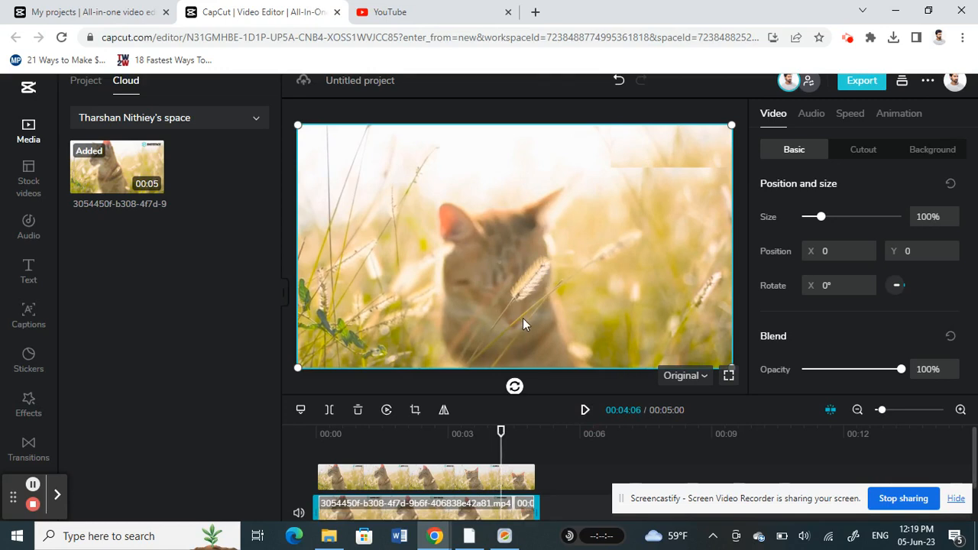
mouse_move(205, 315)
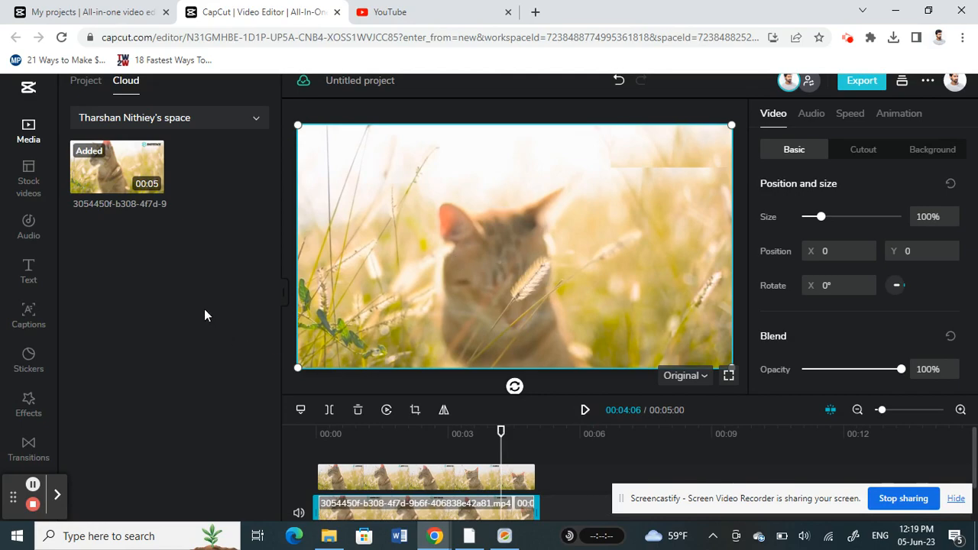